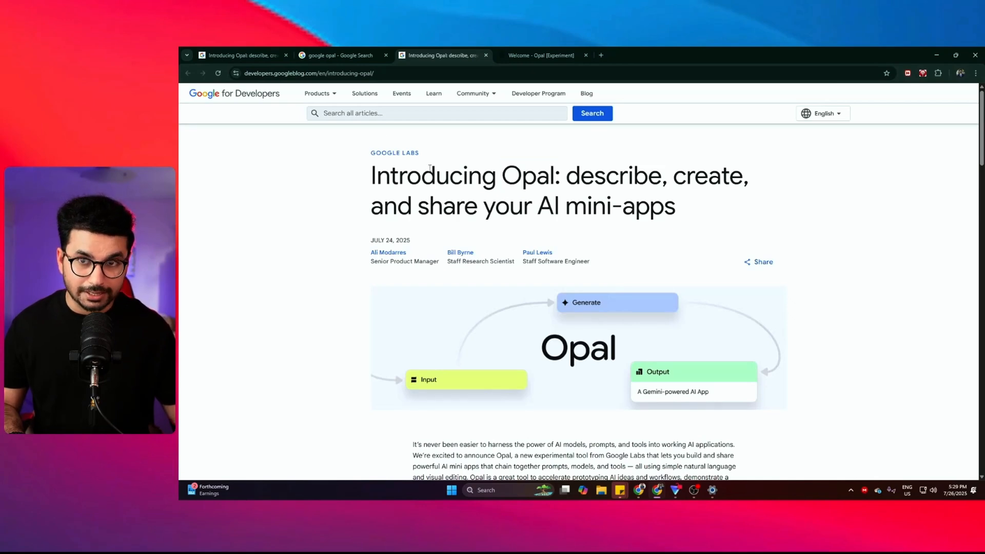
{"action": "mouse_move", "coordinate": [442, 161]}
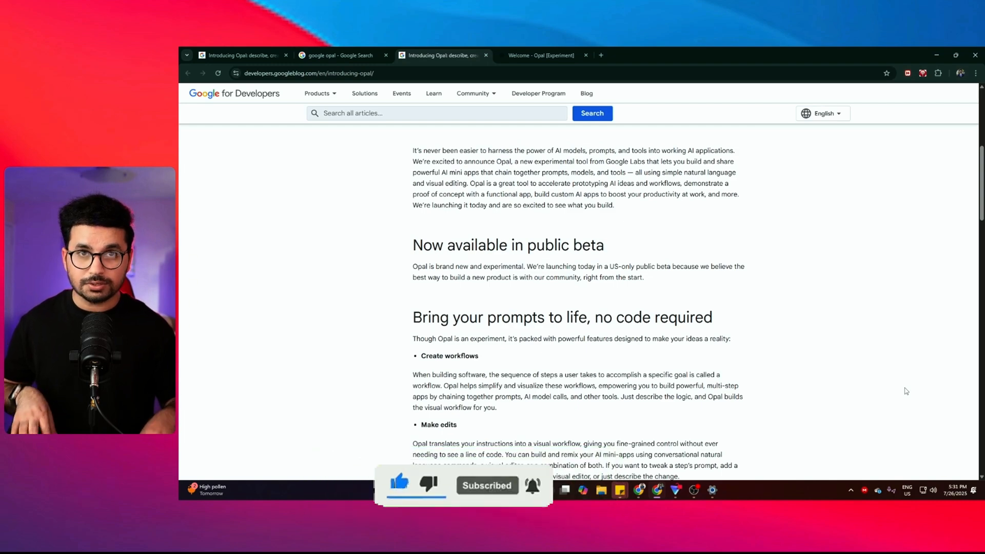
- Scroll the Opal landing page and select its web address
{"action": "scroll", "scroll_direction": "down", "scroll_amount": 3}
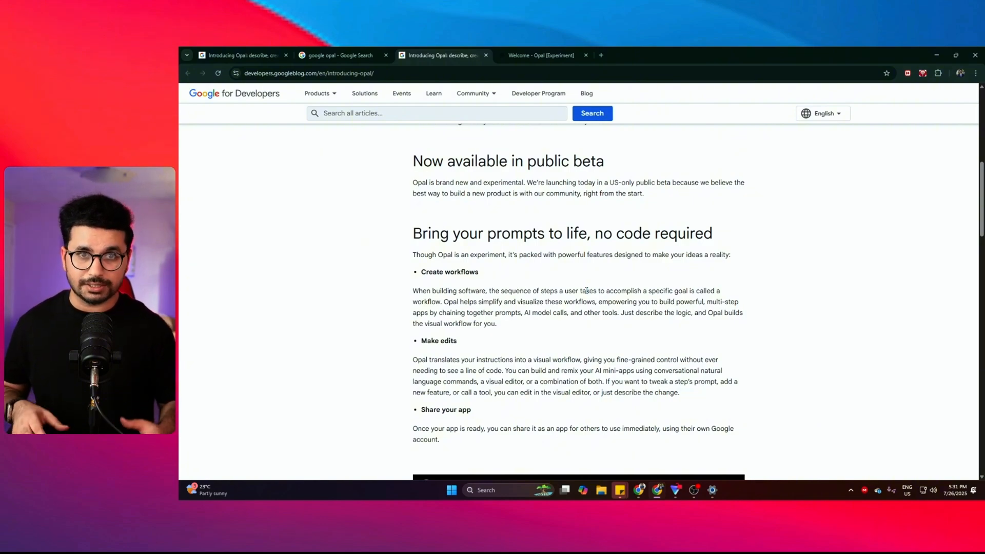
{"action": "left_click", "coordinate": [540, 56]}
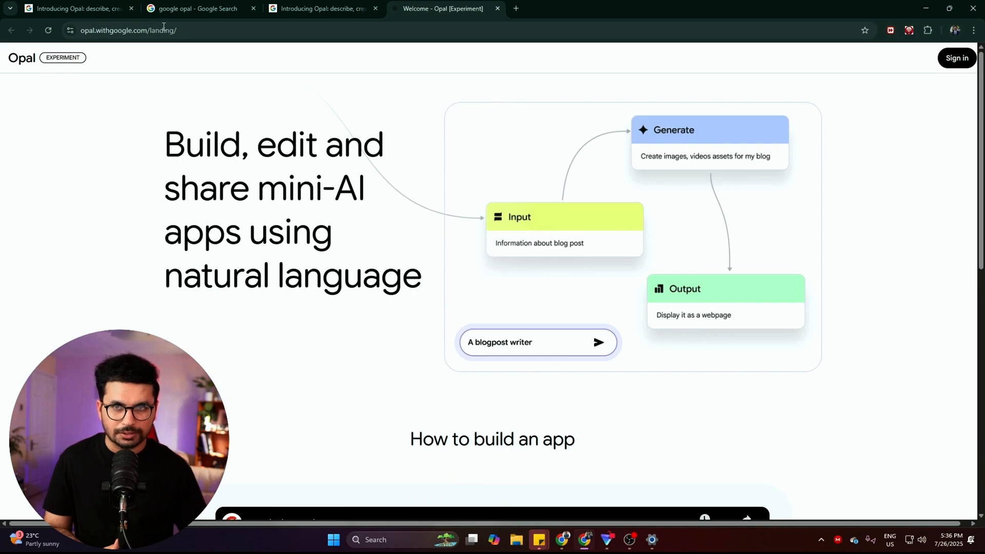
{"action": "left_click", "coordinate": [128, 31]}
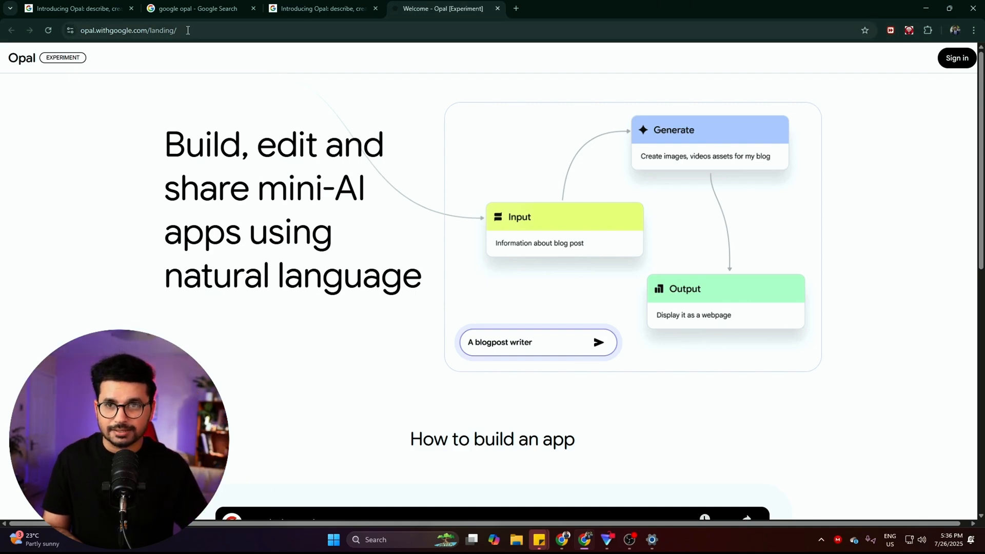
{"action": "left_click", "coordinate": [129, 30]}
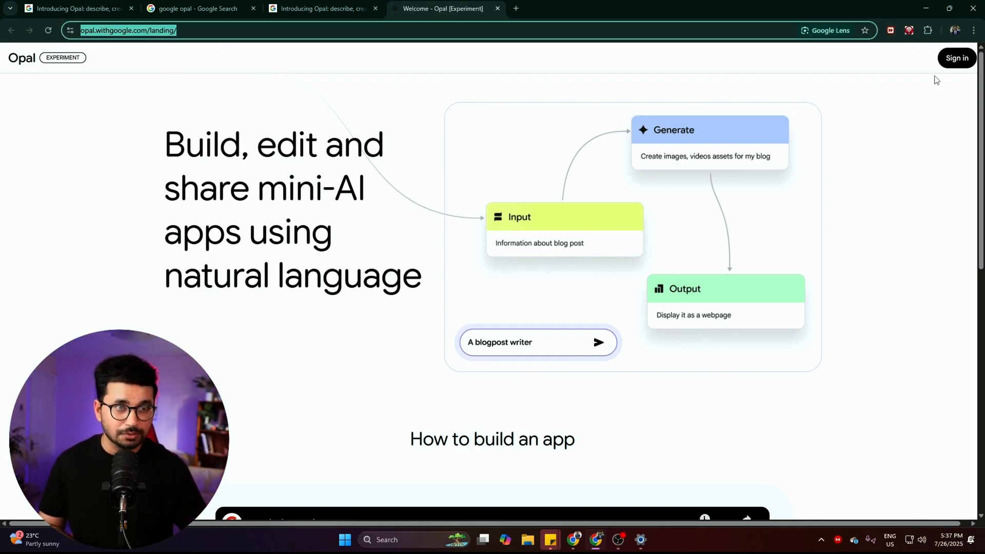
{"action": "mouse_move", "coordinate": [716, 154]}
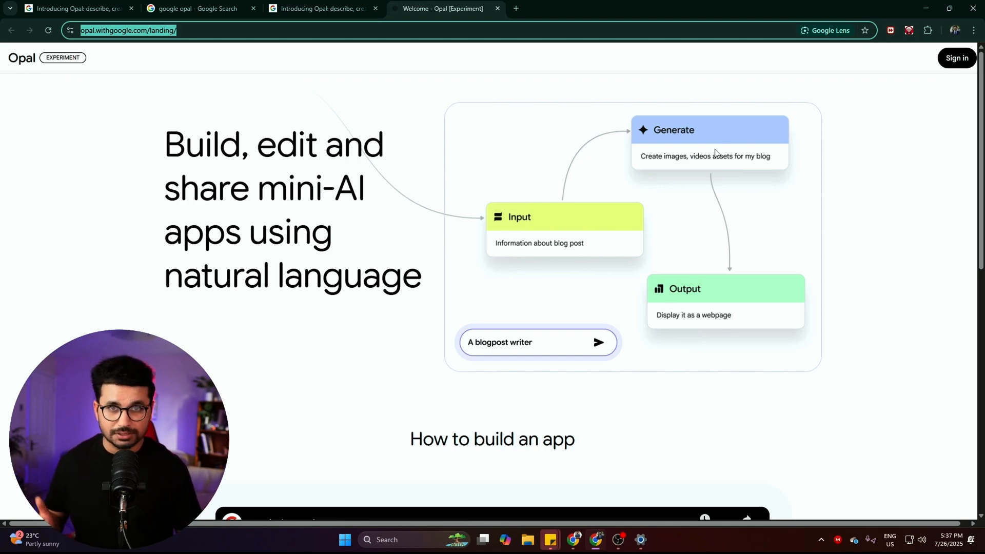
{"action": "mouse_move", "coordinate": [686, 115]}
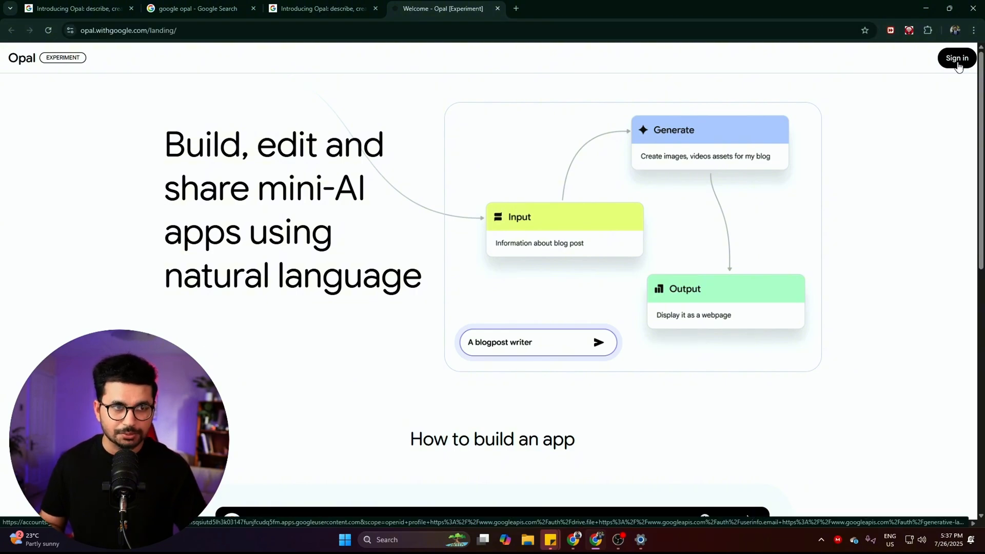
- Sign in, then open the Blog Post Writer card from the gallery
{"action": "left_click", "coordinate": [957, 58]}
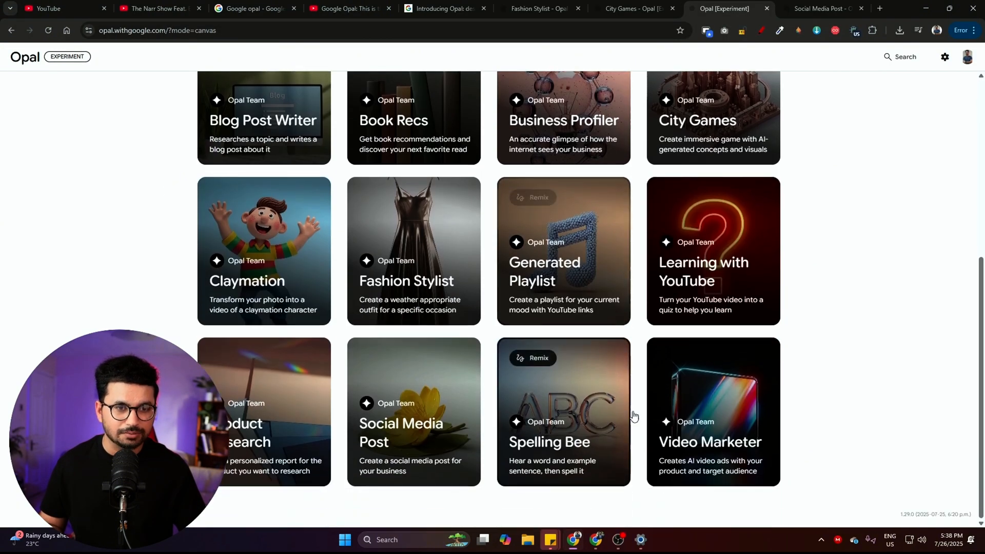
{"action": "scroll", "scroll_direction": "up", "scroll_amount": 3}
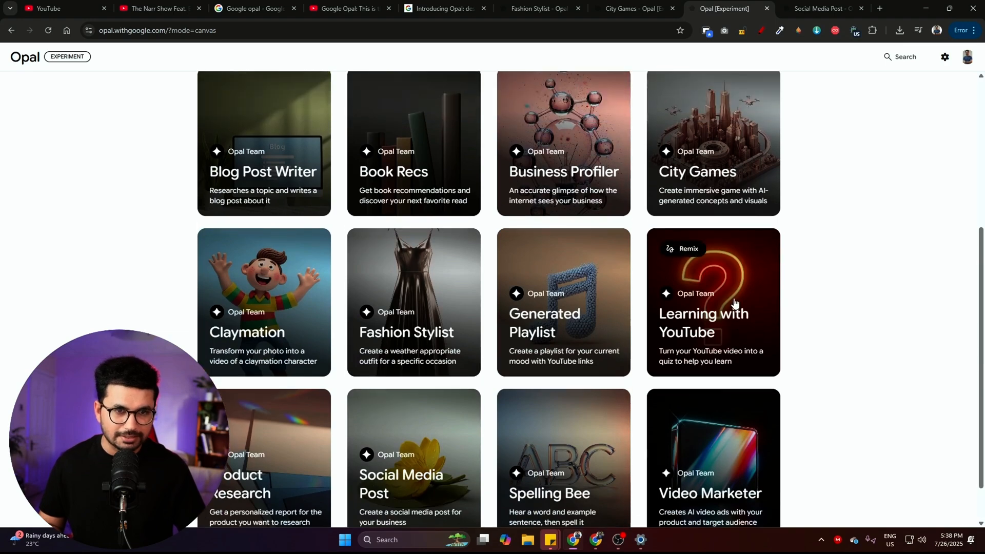
{"action": "mouse_move", "coordinate": [647, 156]}
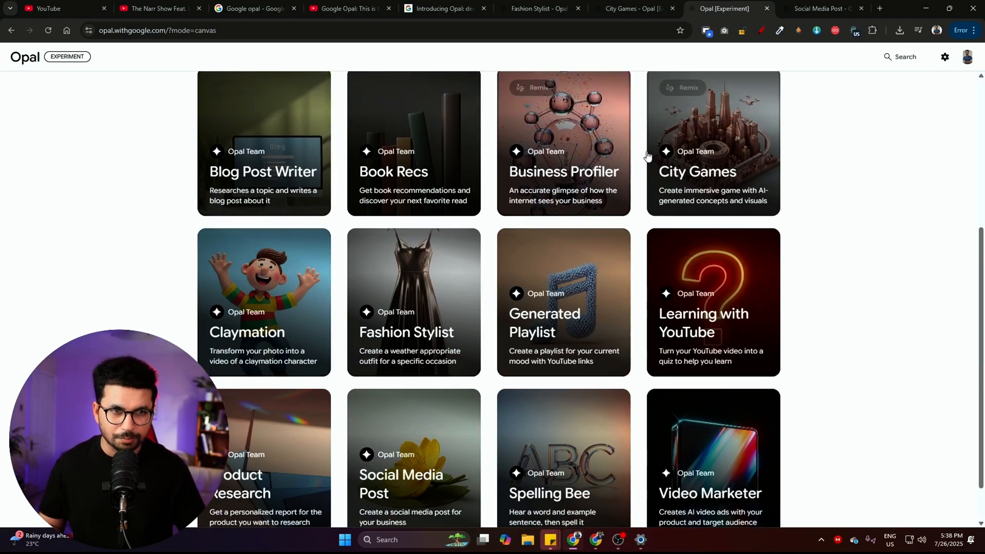
{"action": "scroll", "scroll_direction": "up", "scroll_amount": 3}
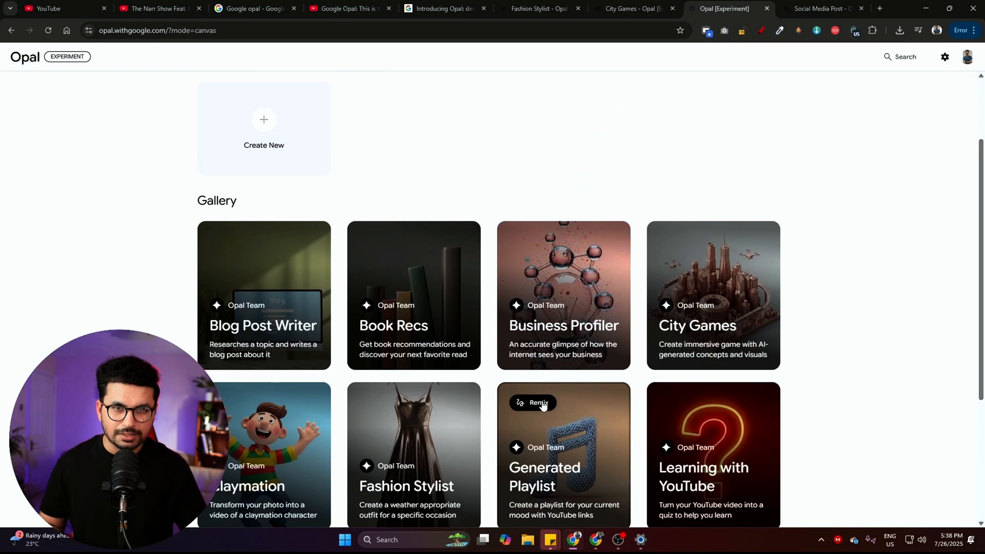
{"action": "scroll", "scroll_direction": "down", "scroll_amount": 3}
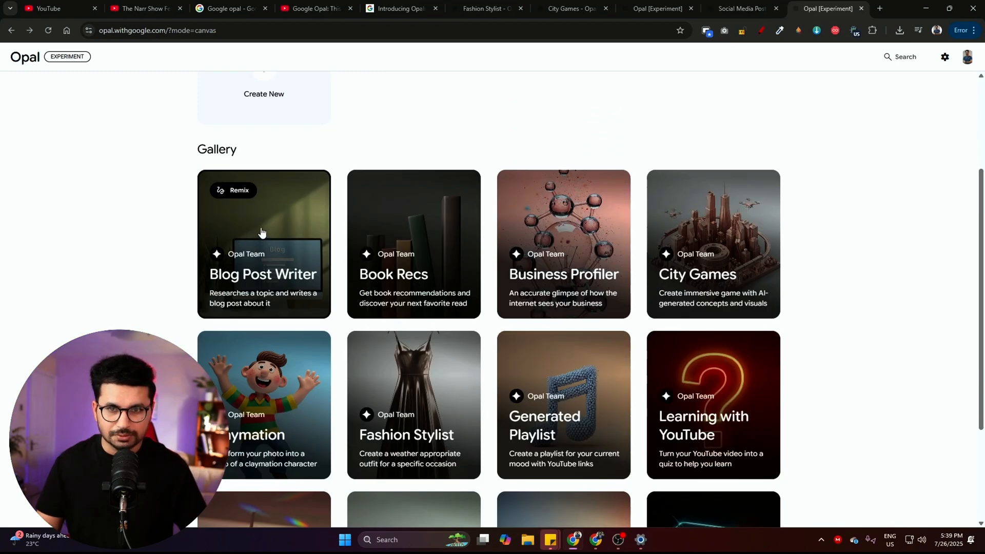
{"action": "left_click", "coordinate": [263, 244]}
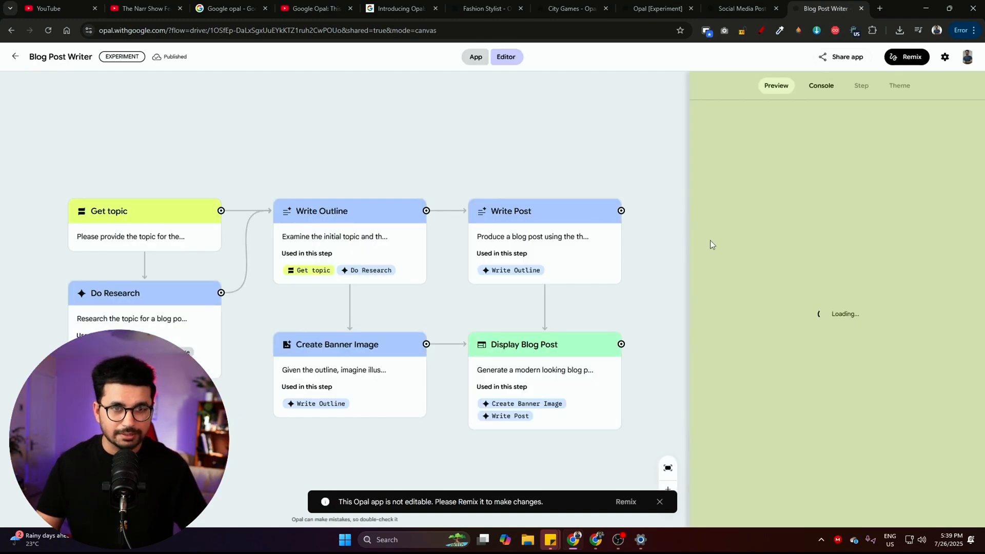
{"action": "mouse_move", "coordinate": [590, 212]}
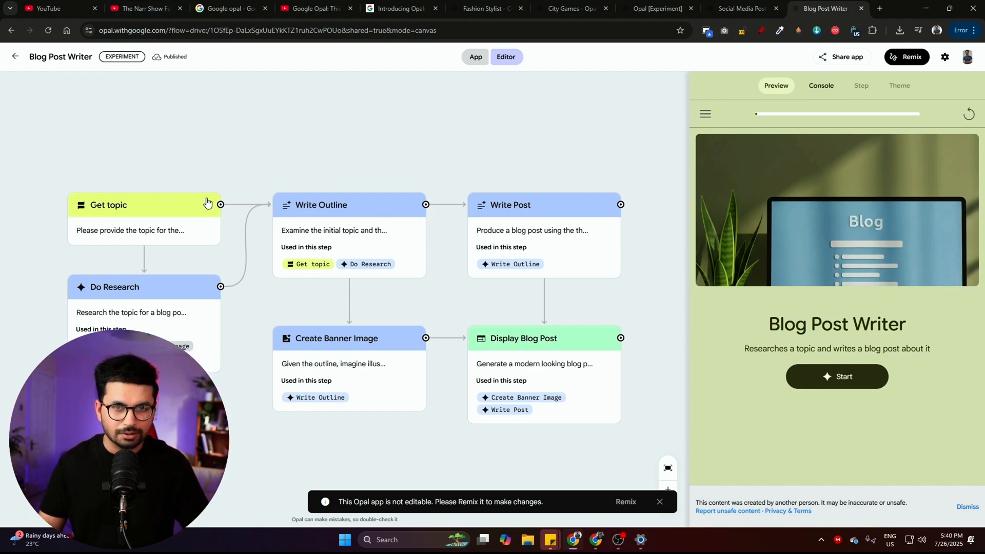
{"action": "left_click", "coordinate": [143, 204]}
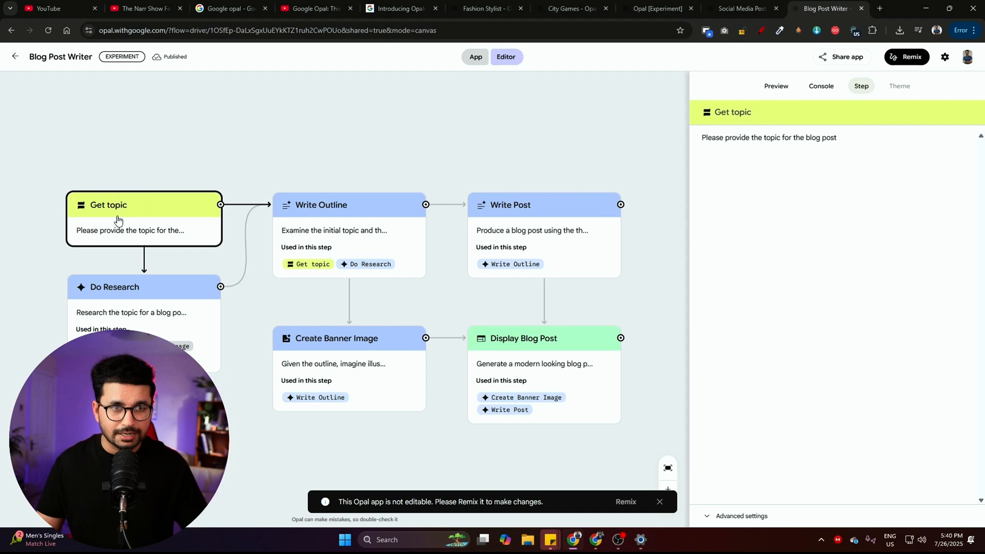
{"action": "triple_click", "coordinate": [769, 137]}
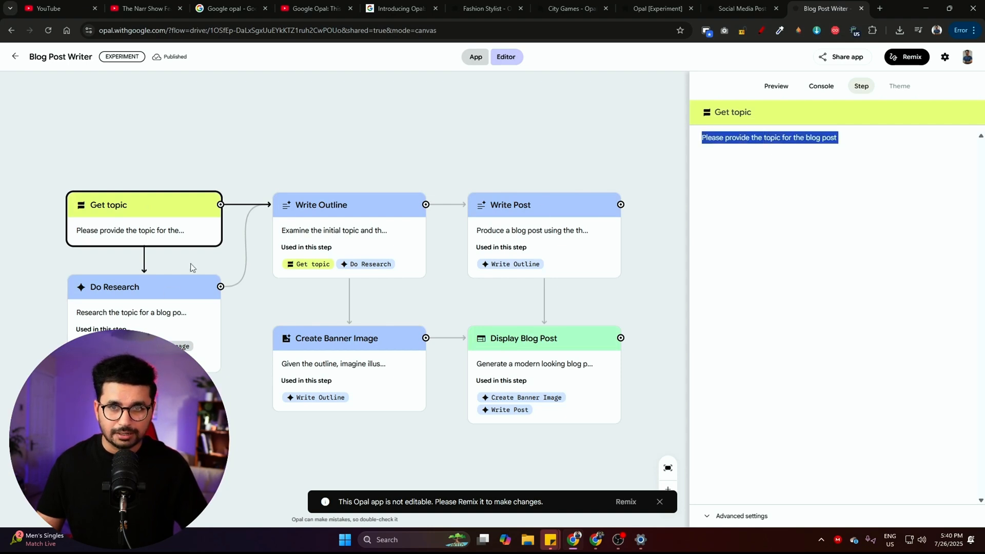
{"action": "left_click", "coordinate": [115, 286]}
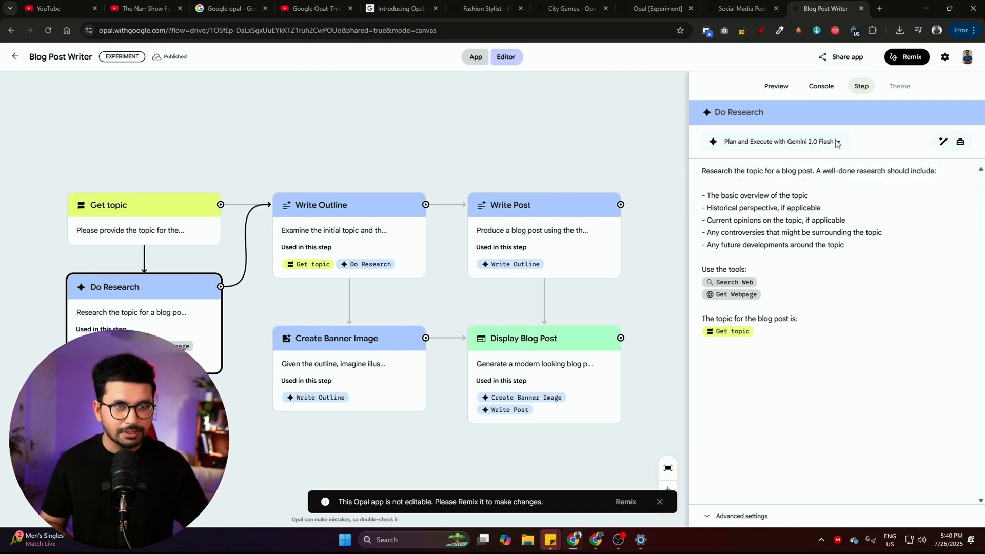
{"action": "mouse_move", "coordinate": [948, 143]}
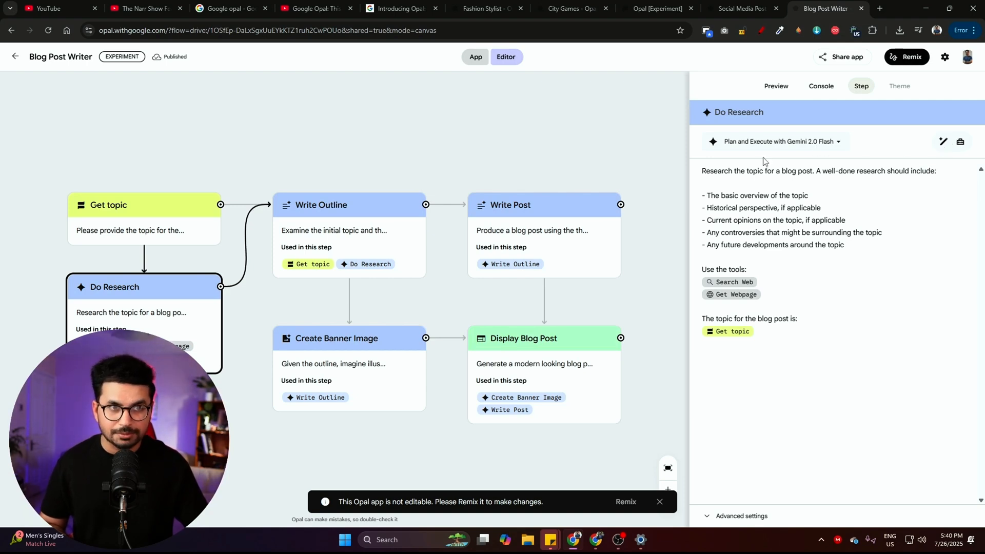
{"action": "mouse_move", "coordinate": [904, 132]}
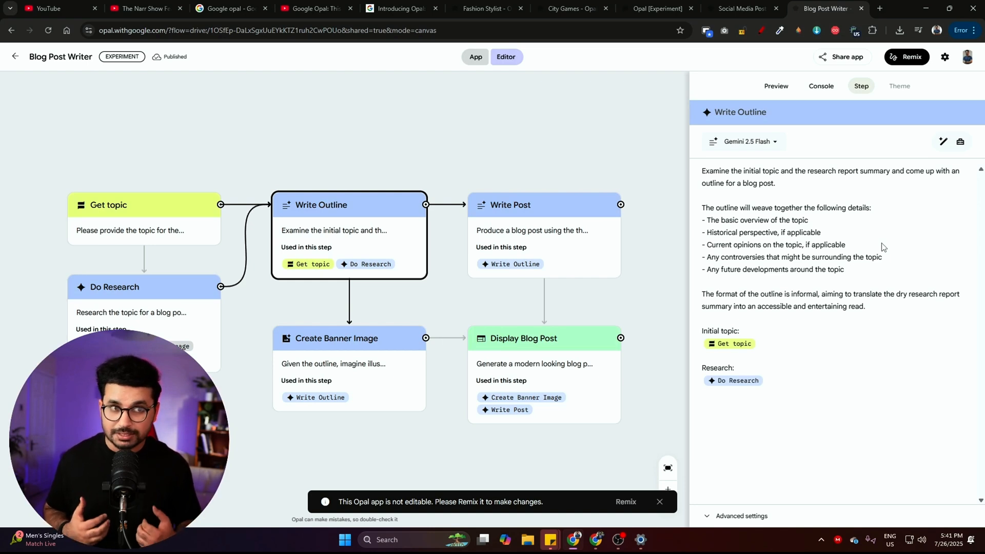
{"action": "mouse_move", "coordinate": [941, 149]}
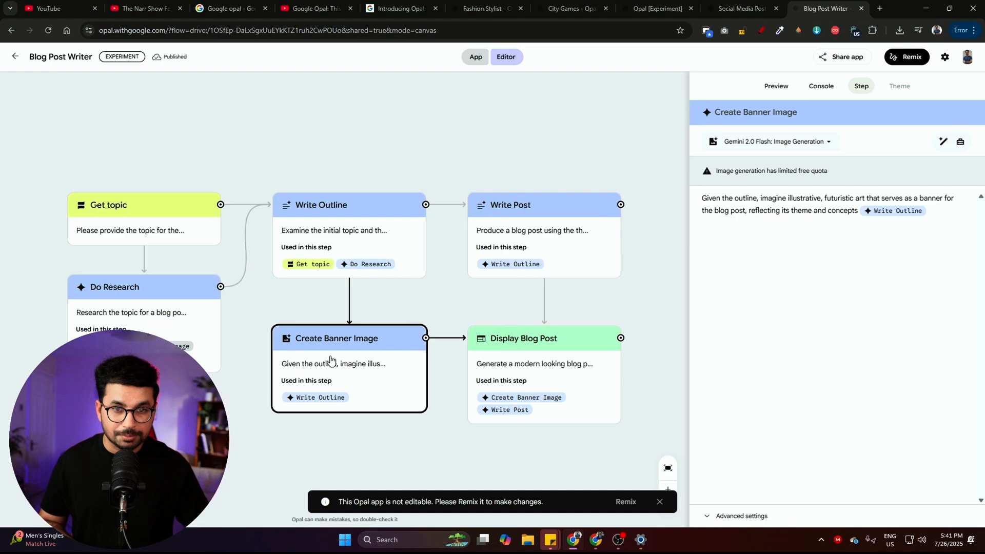
{"action": "left_click", "coordinate": [776, 87]}
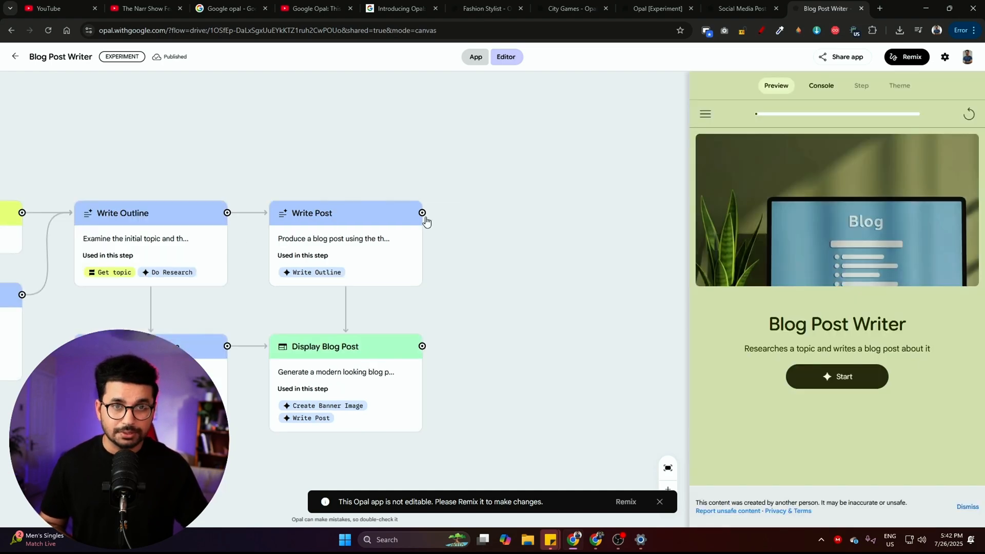
- Start the Blog Post Writer run with an AI code editors topic
{"action": "left_click", "coordinate": [422, 213]}
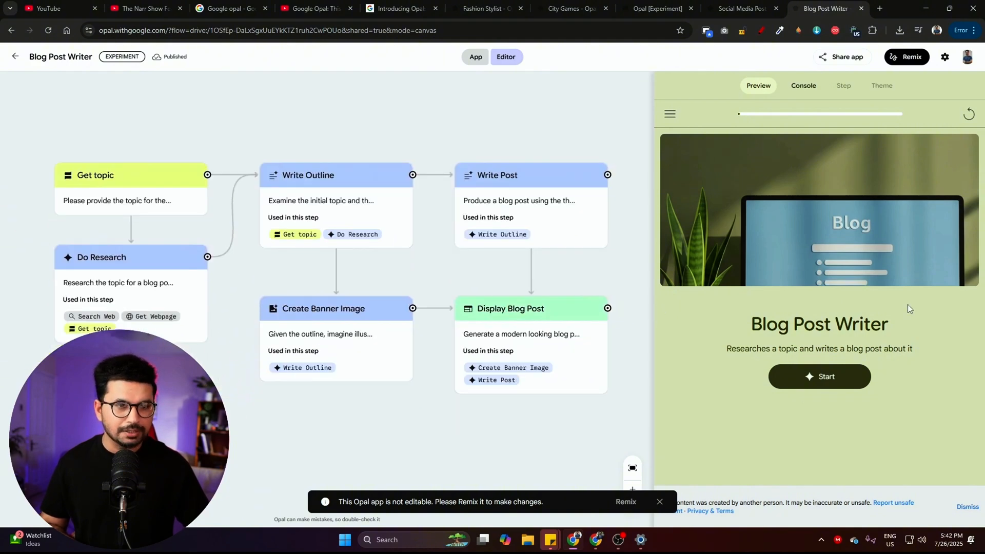
{"action": "mouse_move", "coordinate": [837, 379]}
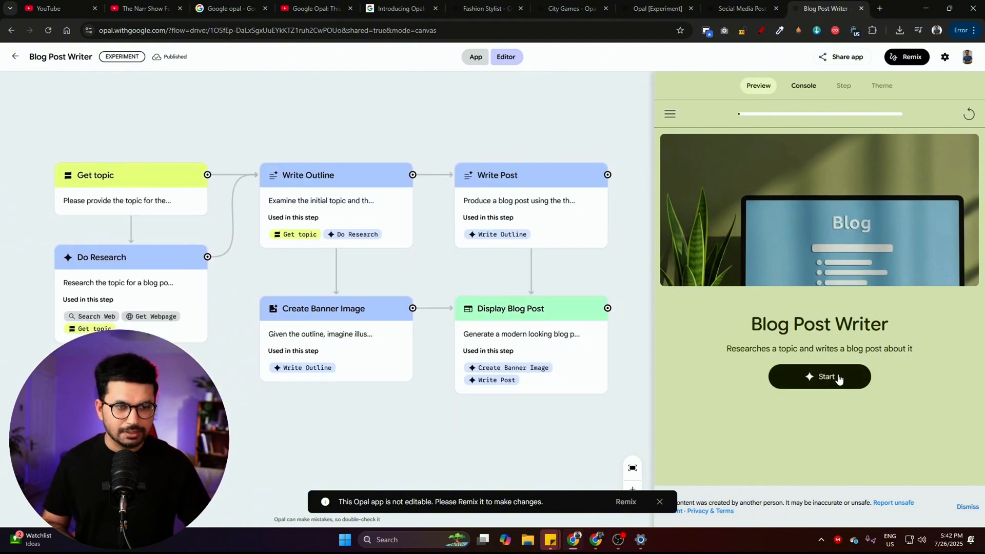
{"action": "left_click", "coordinate": [819, 376]}
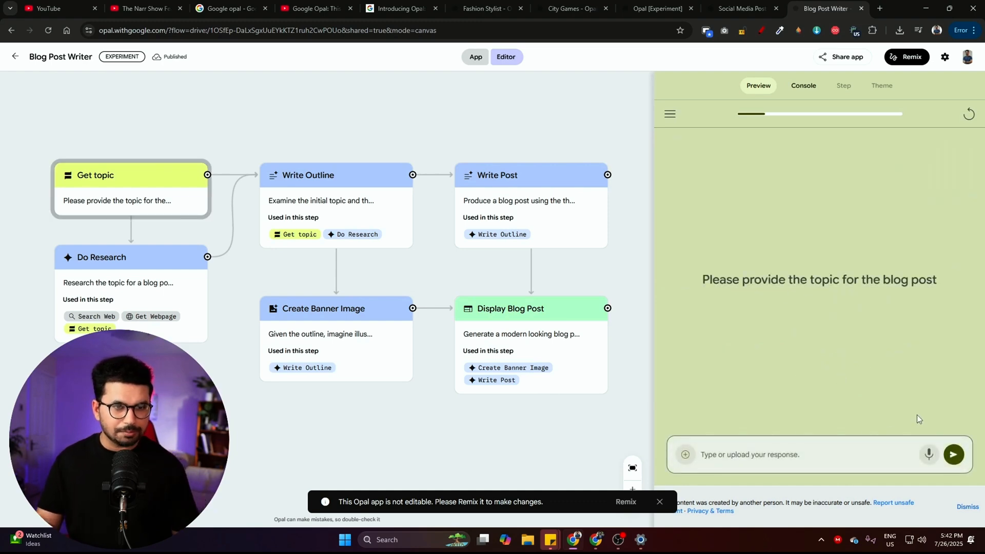
{"action": "type", "text": "AI c"}
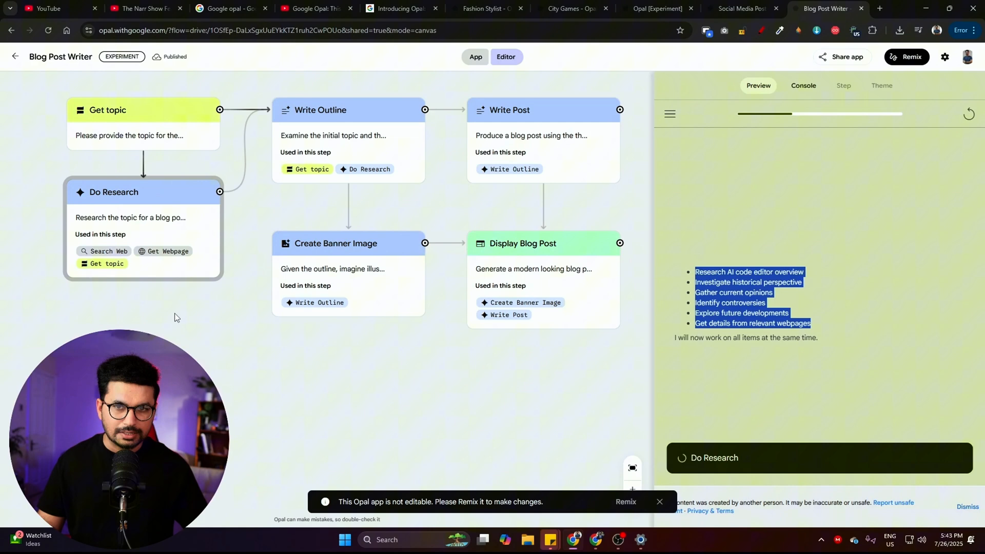
{"action": "mouse_move", "coordinate": [159, 241]}
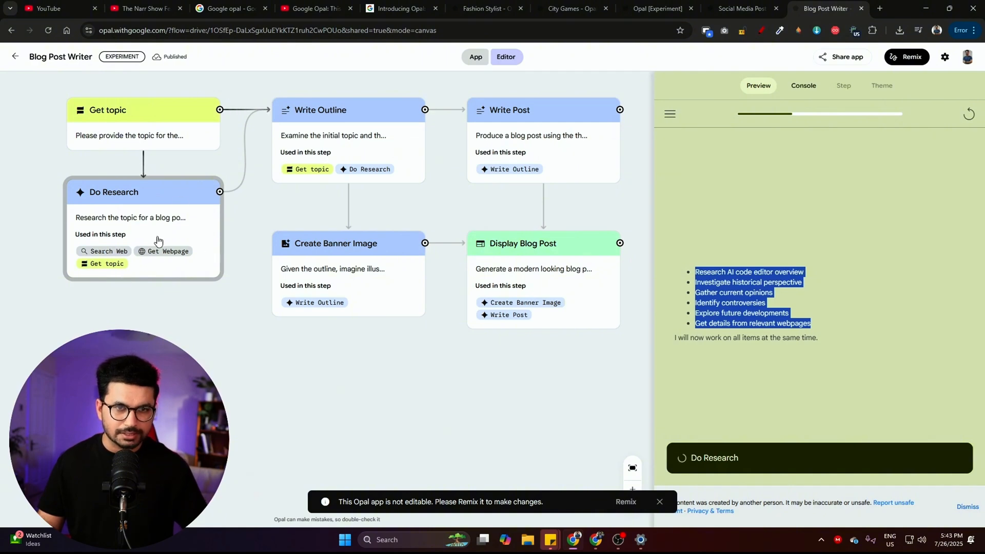
{"action": "mouse_move", "coordinate": [159, 246]}
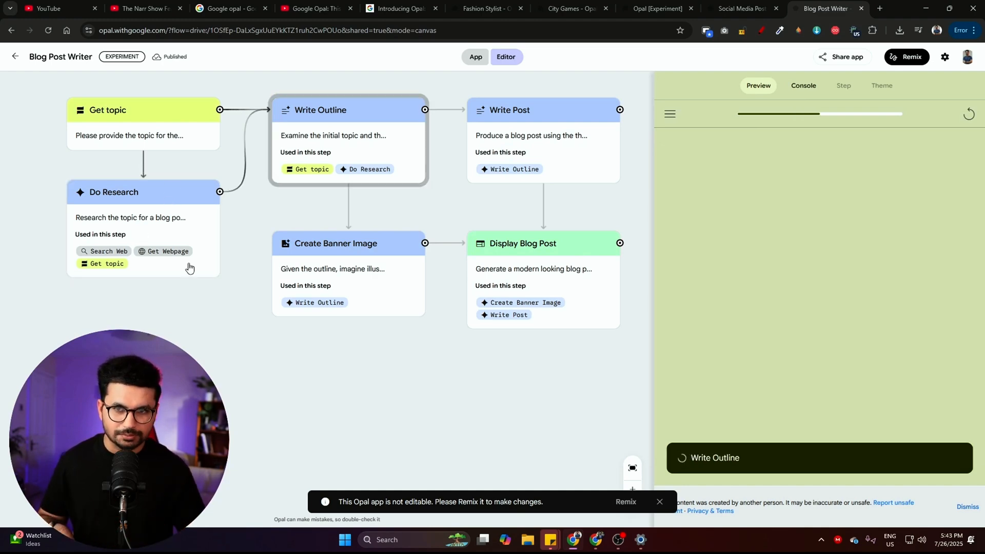
{"action": "mouse_move", "coordinate": [226, 225]}
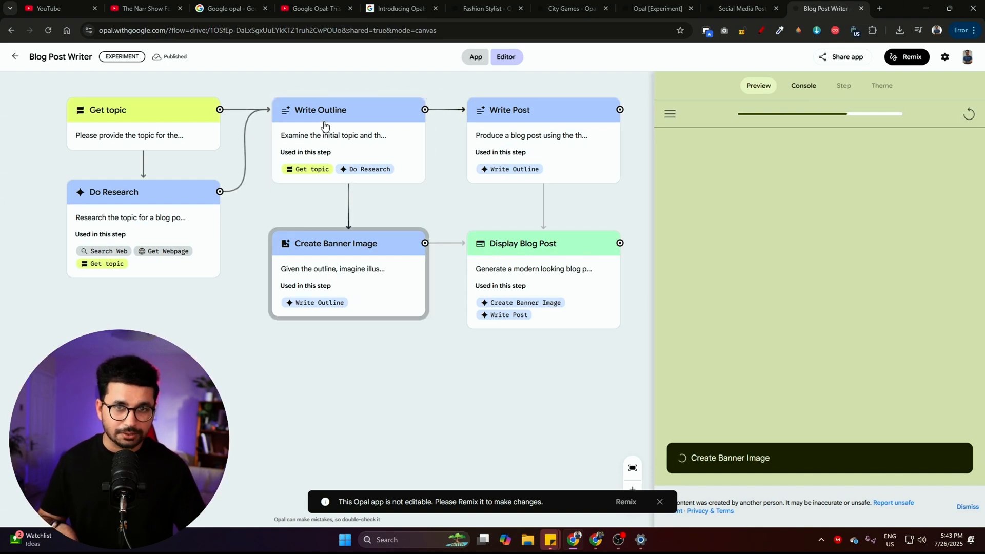
{"action": "mouse_move", "coordinate": [325, 272]}
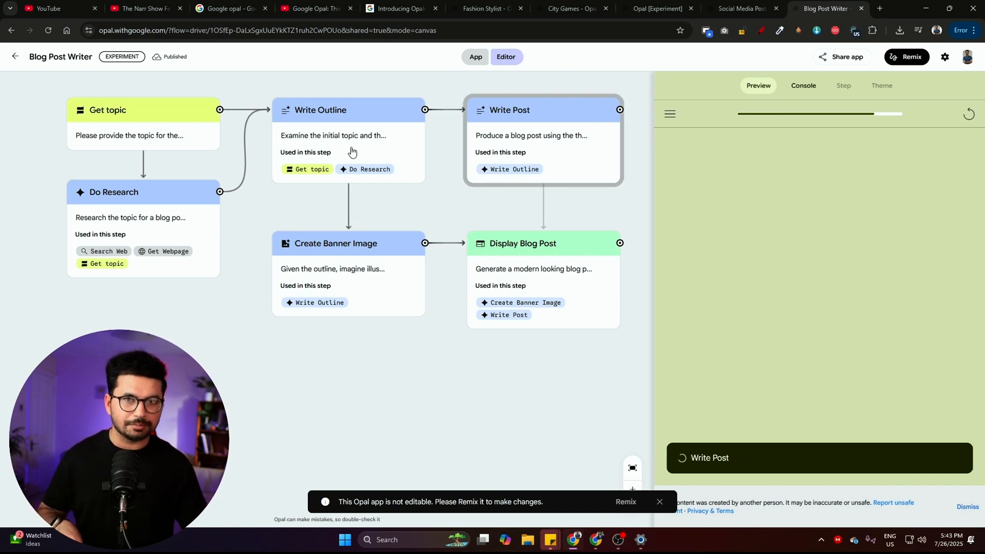
{"action": "mouse_move", "coordinate": [319, 289]}
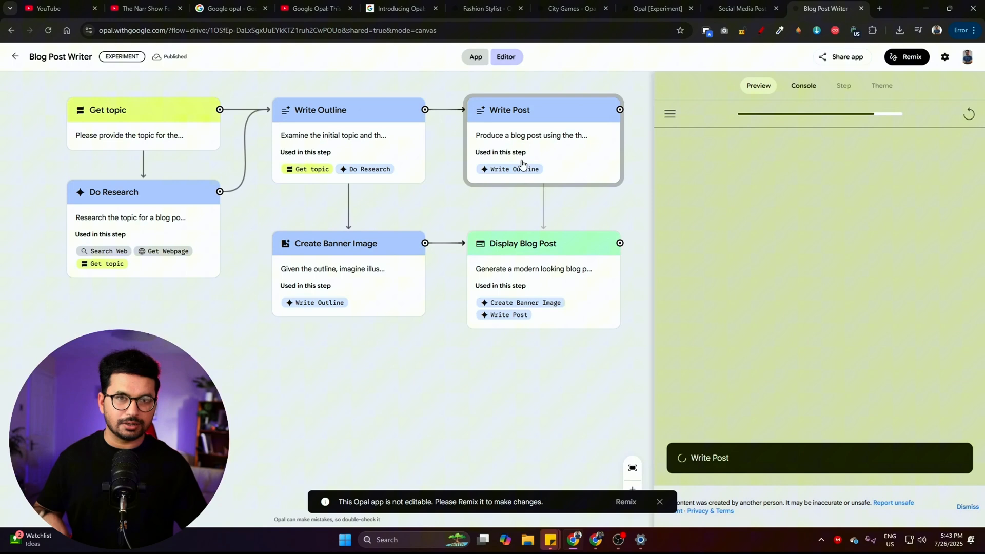
{"action": "mouse_move", "coordinate": [507, 265]}
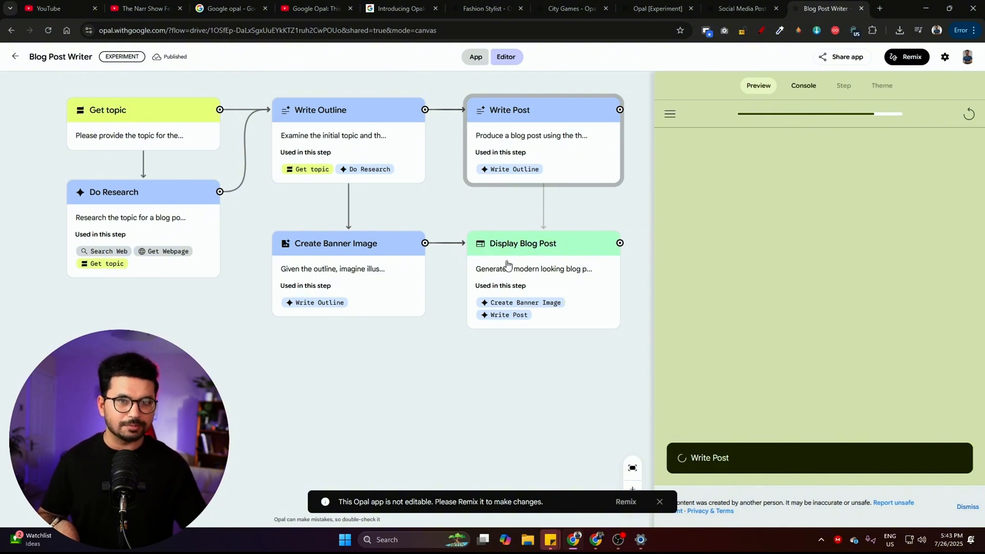
{"action": "mouse_move", "coordinate": [537, 311]}
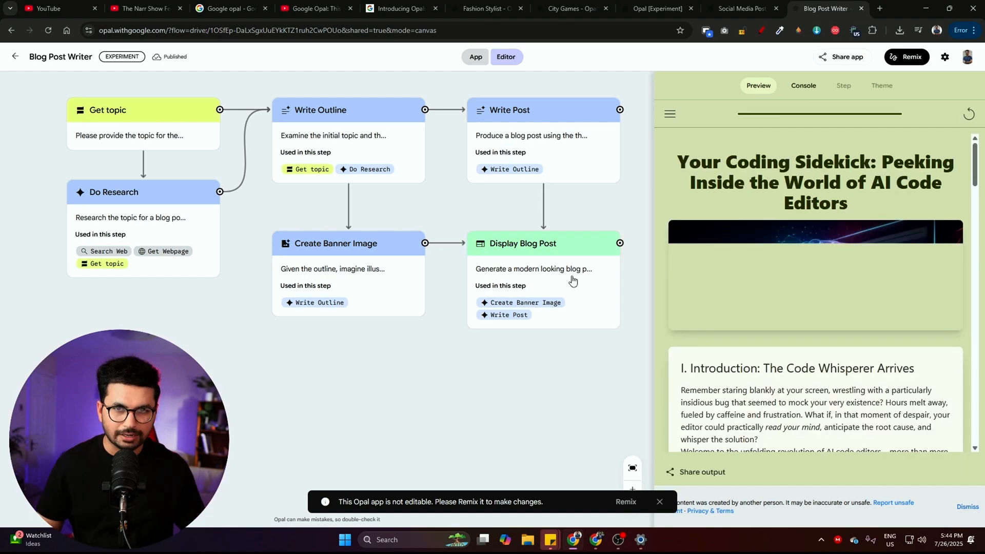
{"action": "scroll", "scroll_direction": "down", "scroll_amount": 3}
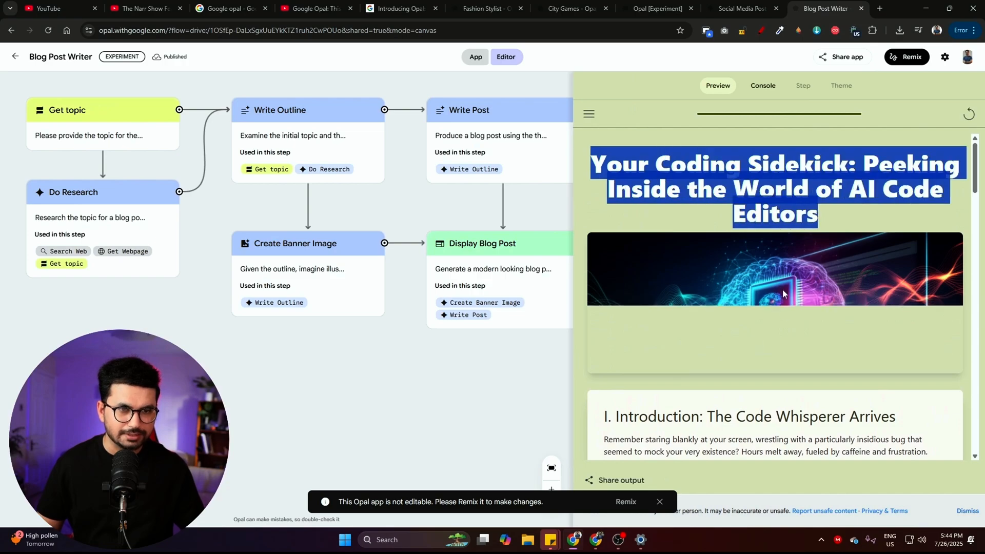
{"action": "scroll", "scroll_direction": "down", "scroll_amount": 3}
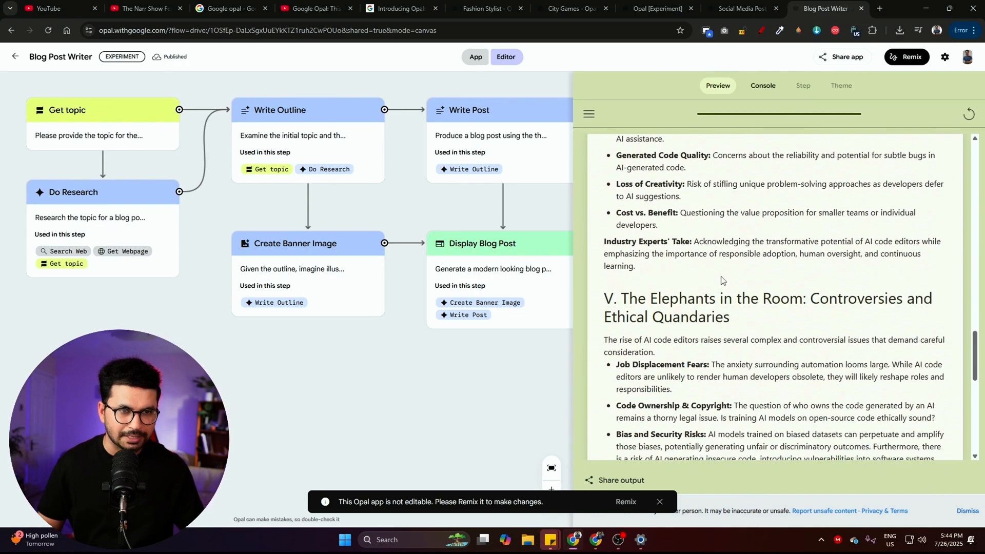
{"action": "scroll", "scroll_direction": "up", "scroll_amount": 3}
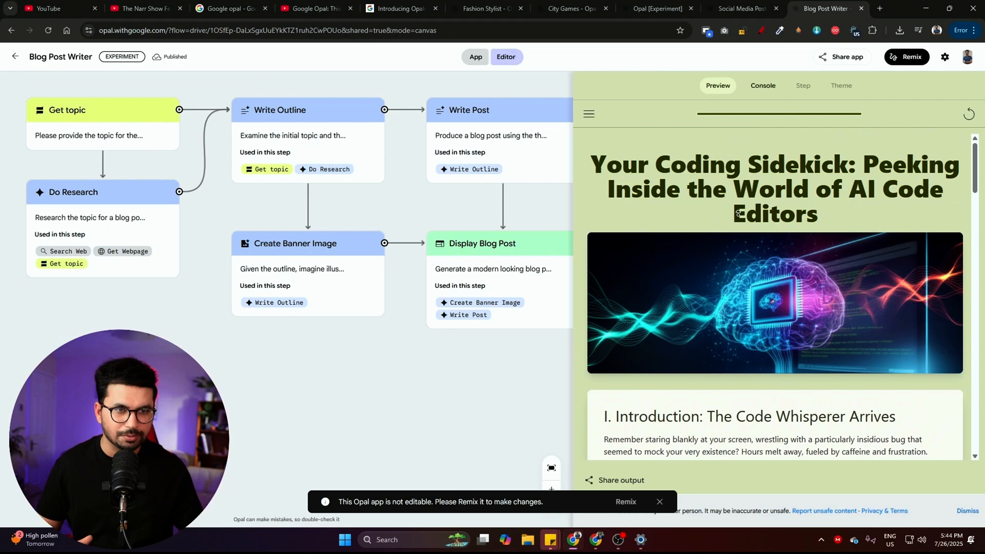
{"action": "mouse_move", "coordinate": [858, 339]}
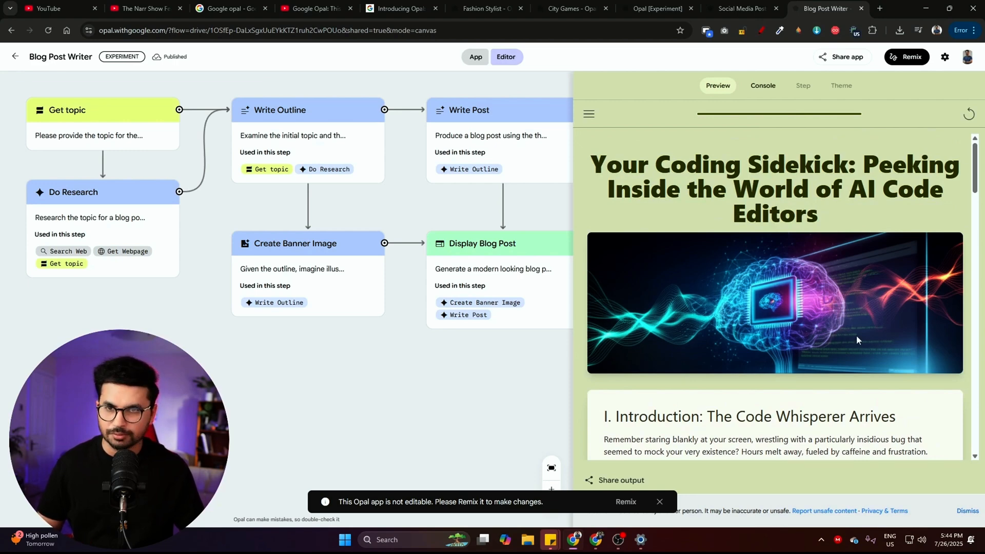
{"action": "mouse_move", "coordinate": [862, 331]}
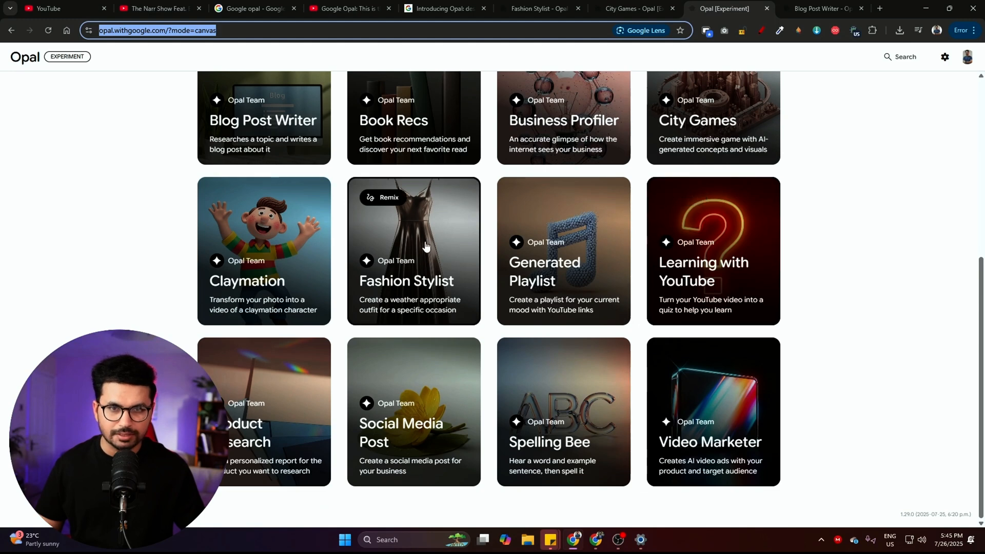
{"action": "mouse_move", "coordinate": [388, 228]}
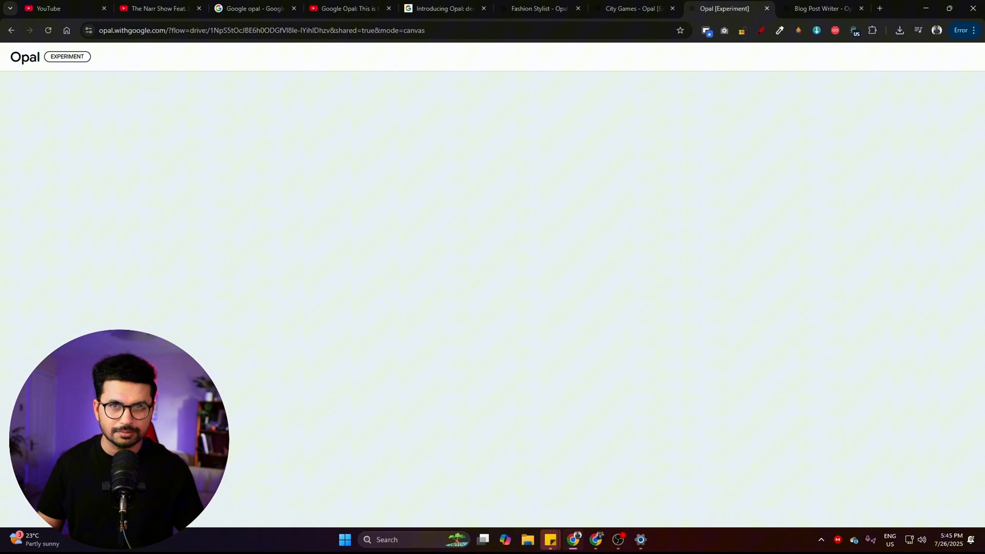
- Bring up the Fashion Stylist app and scroll its canvas toward the Display step
{"action": "left_click", "coordinate": [538, 8]}
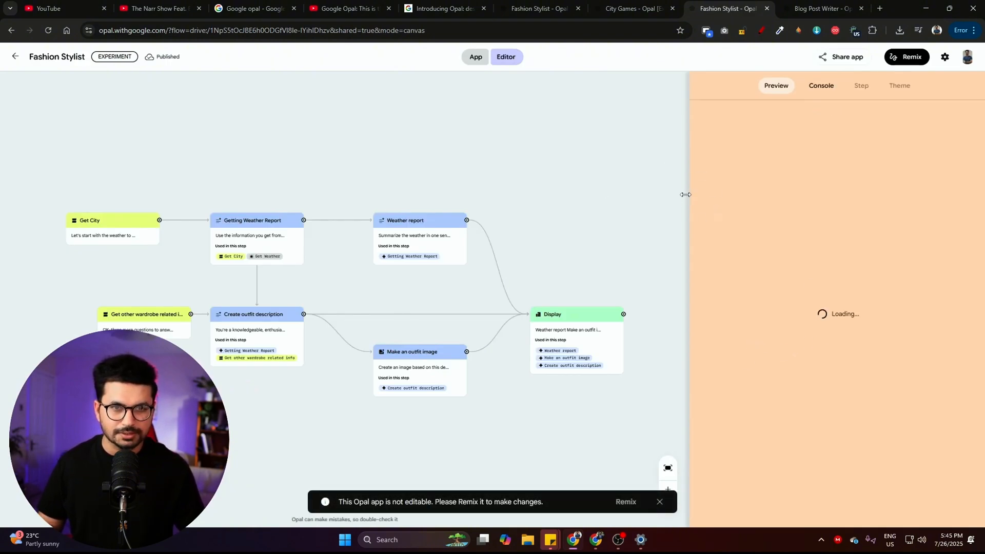
{"action": "scroll", "scroll_direction": "up", "scroll_amount": 3}
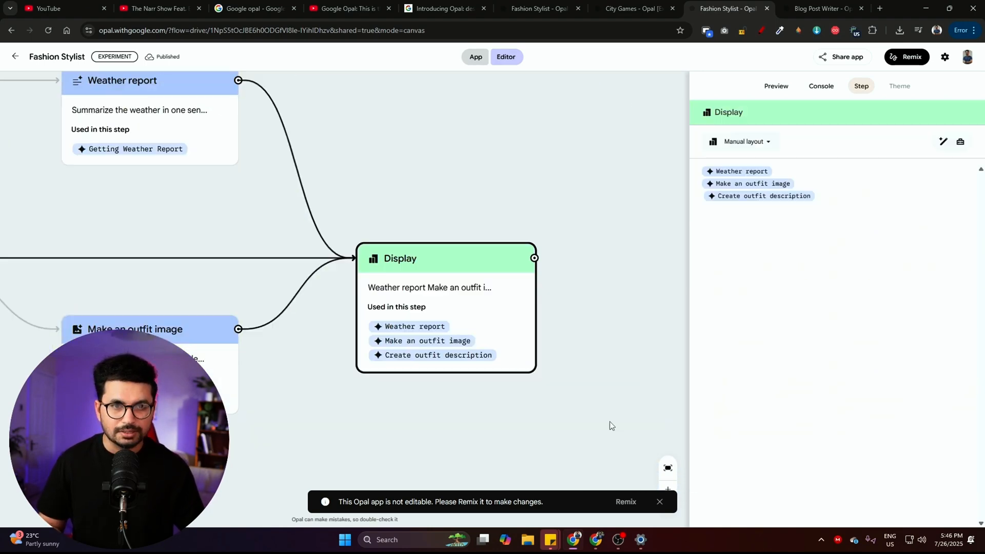
- Switch to Preview and start the Fashion Stylist app
{"action": "left_click", "coordinate": [775, 87]}
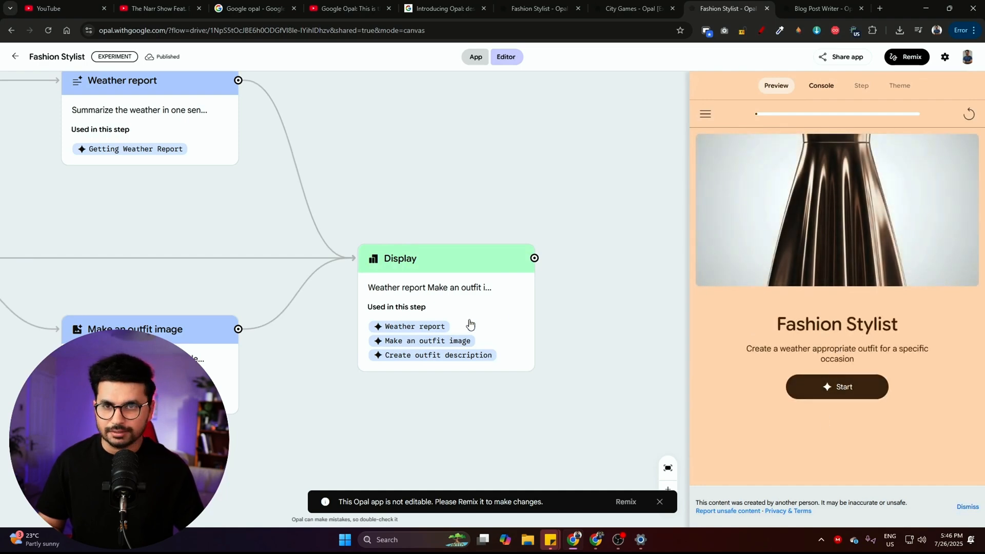
{"action": "left_click", "coordinate": [837, 386]}
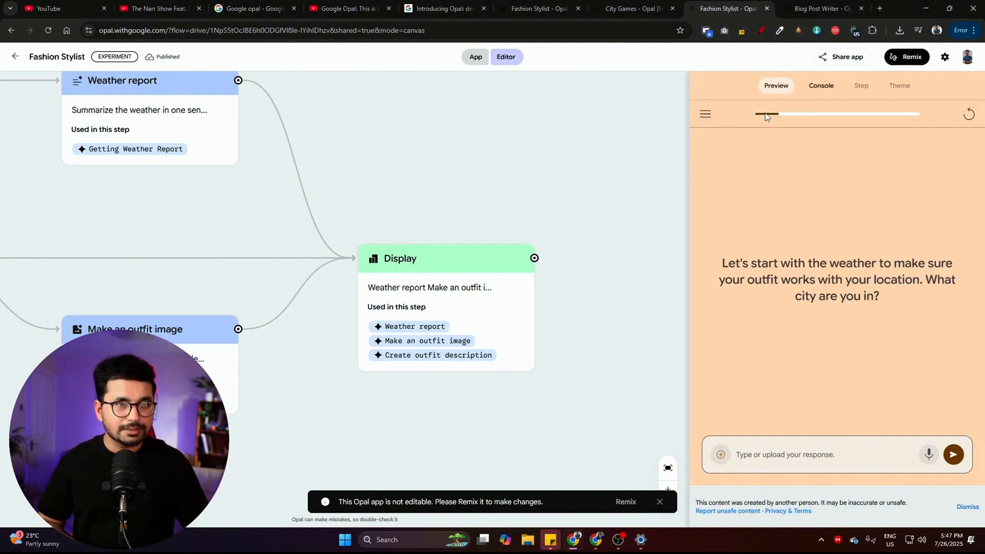
- Copy the Fashion Stylist share link, close the dialog, and reopen sharing options
{"action": "left_click", "coordinate": [845, 56]}
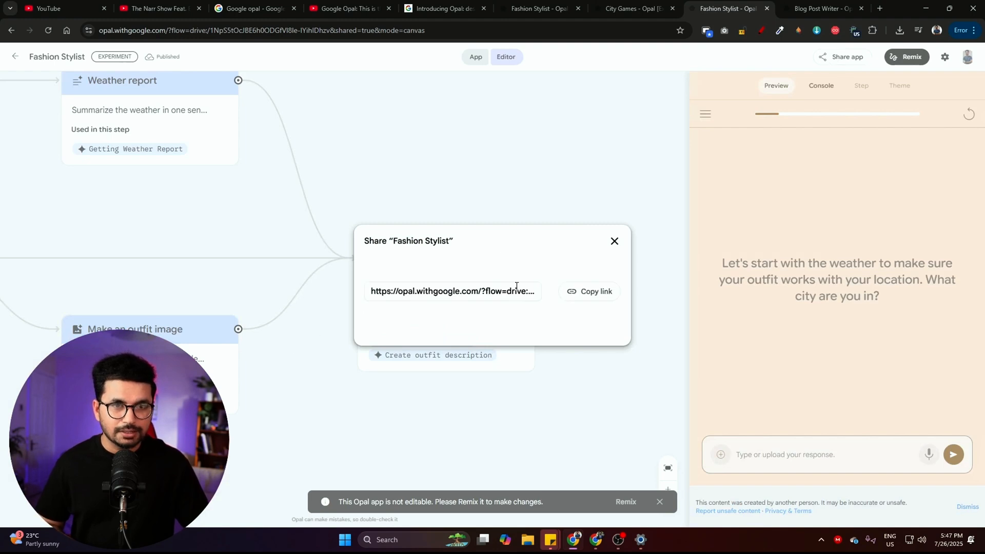
{"action": "mouse_move", "coordinate": [595, 291]}
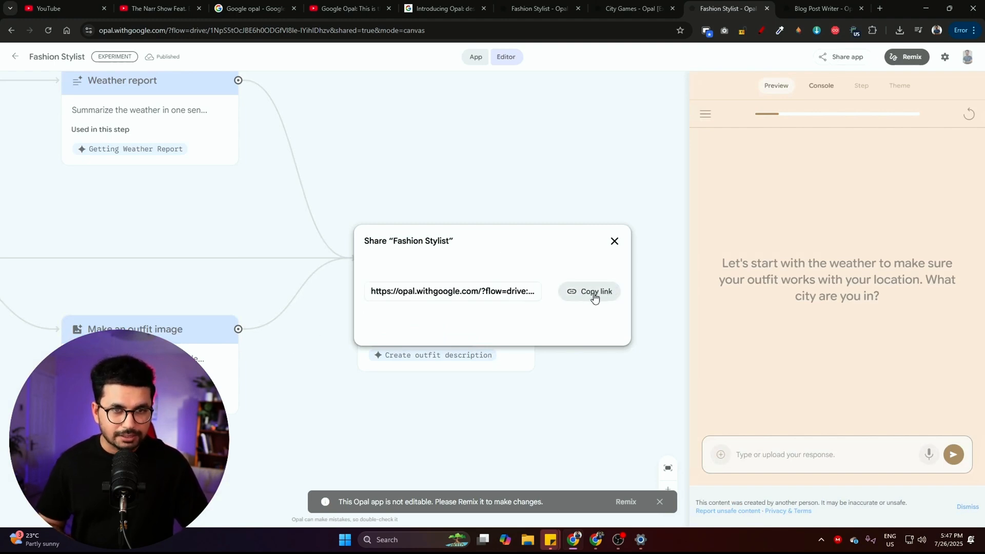
{"action": "left_click", "coordinate": [589, 291]}
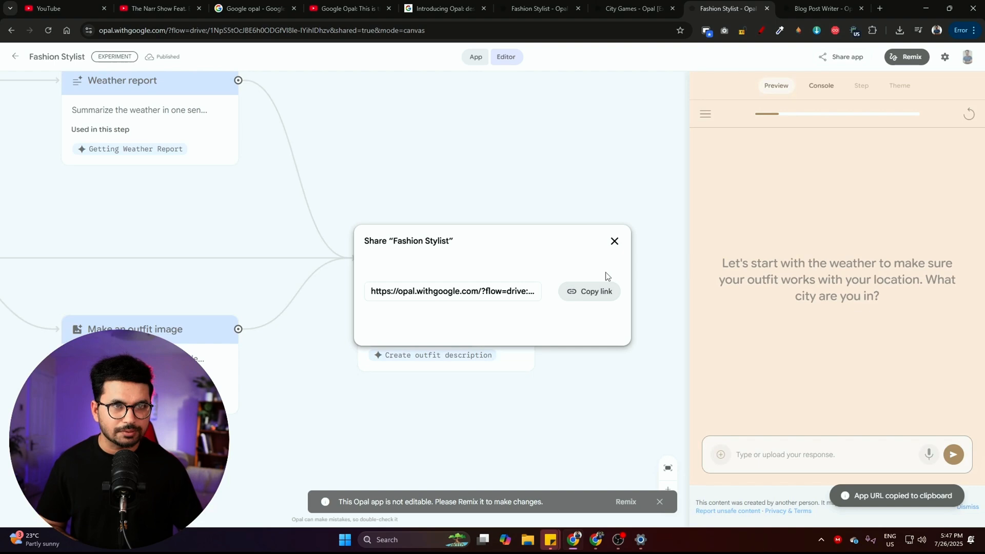
{"action": "left_click", "coordinate": [614, 240]}
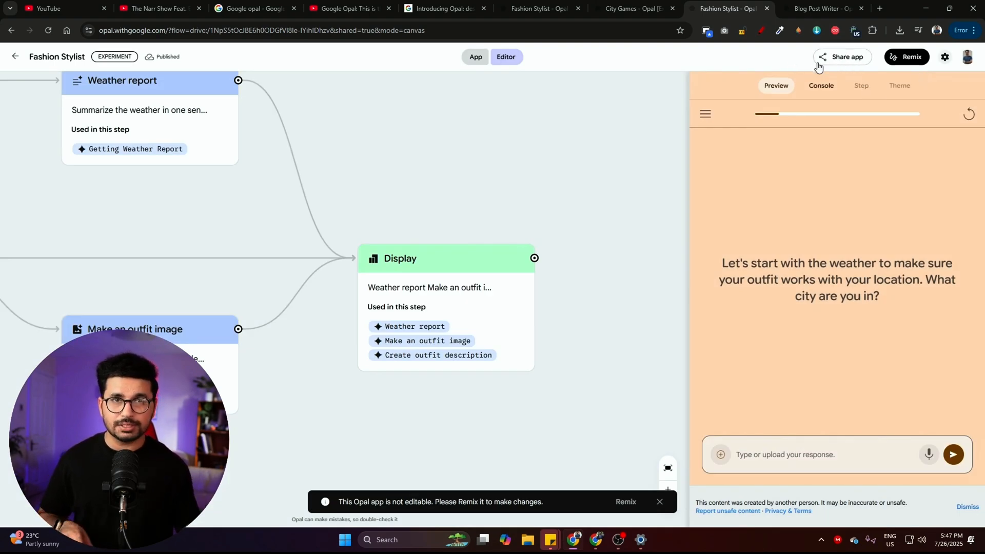
{"action": "left_click", "coordinate": [844, 56]}
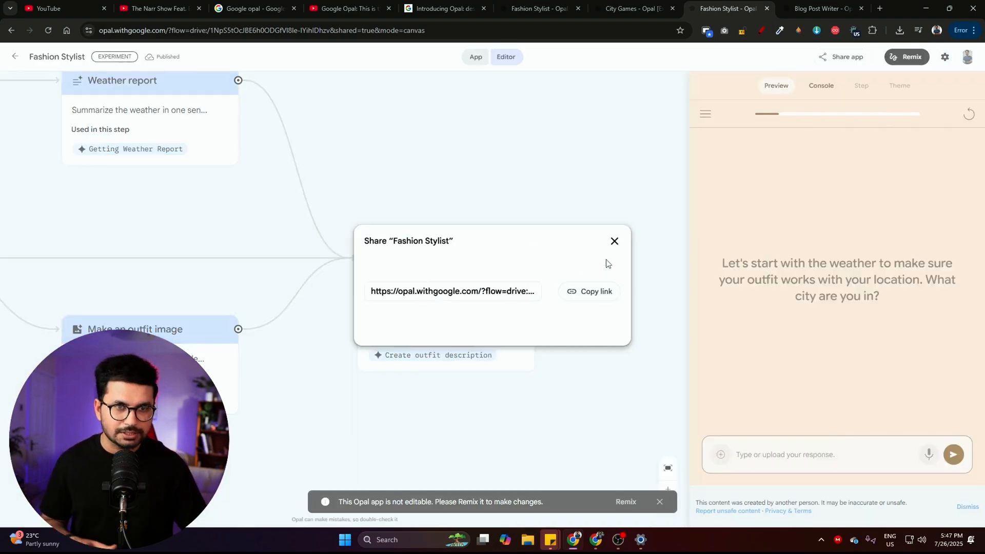
{"action": "mouse_move", "coordinate": [622, 224]}
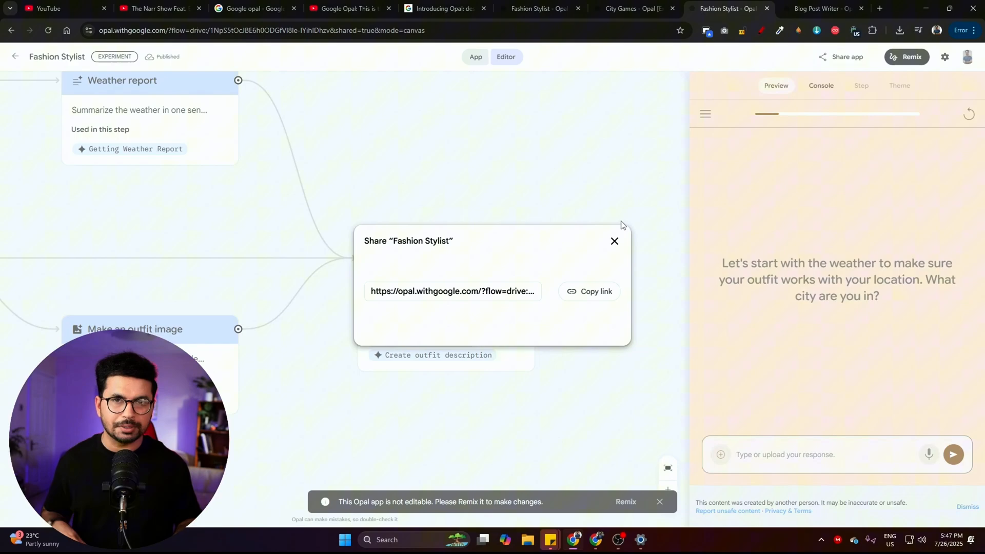